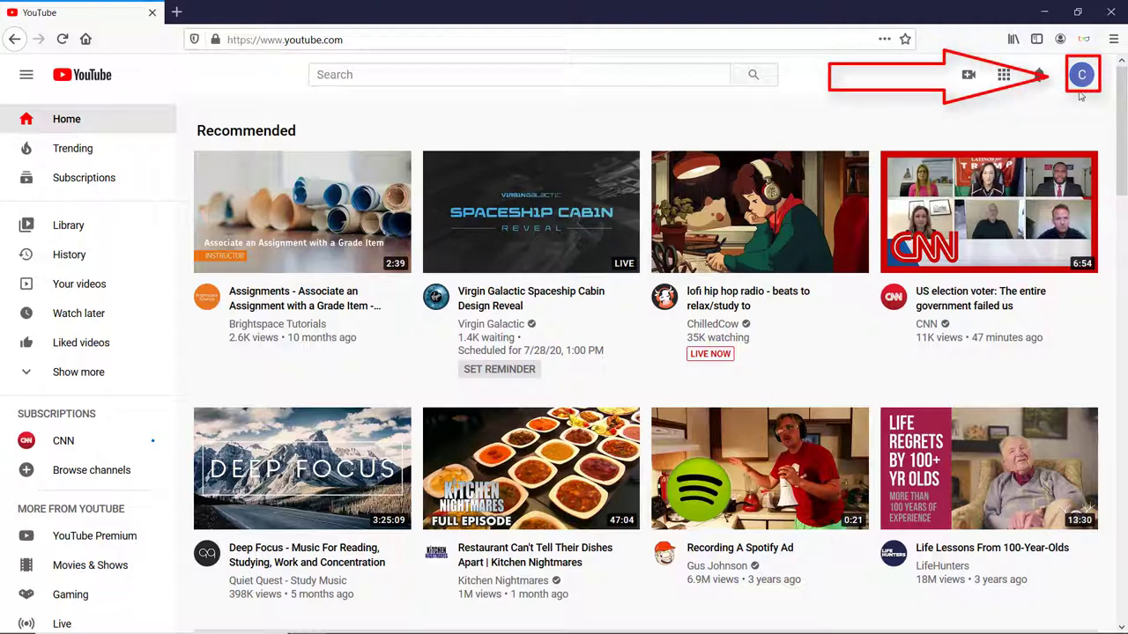
Go to YouTube Studio from the profile avatar menu.
click(1079, 74)
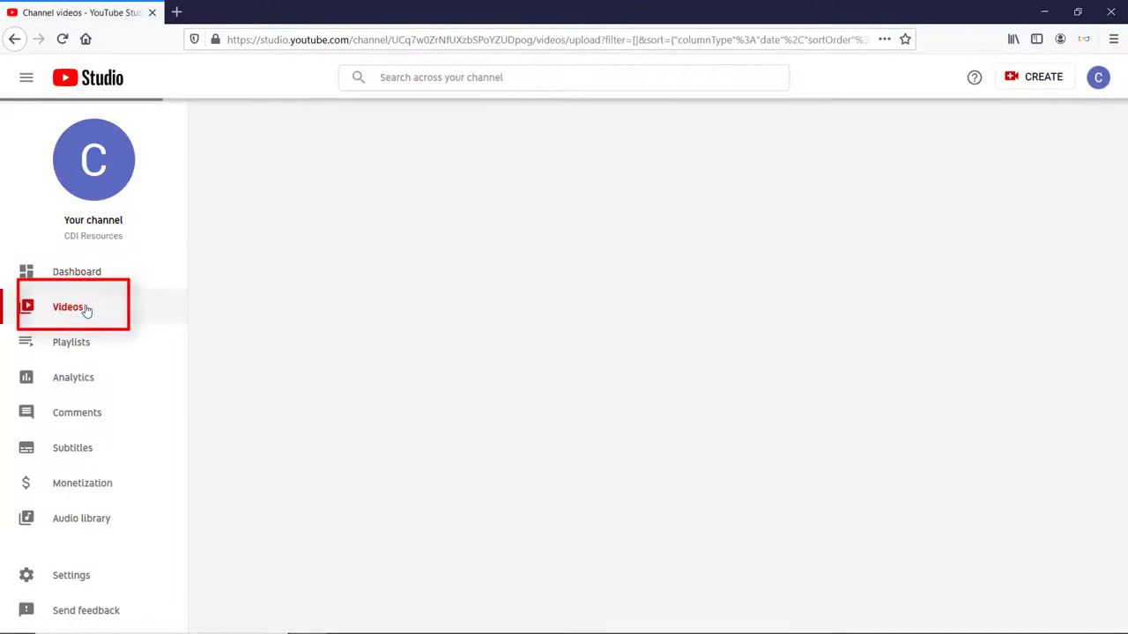
Show the channel's uploaded videos from the Videos sidebar entry.
click(68, 307)
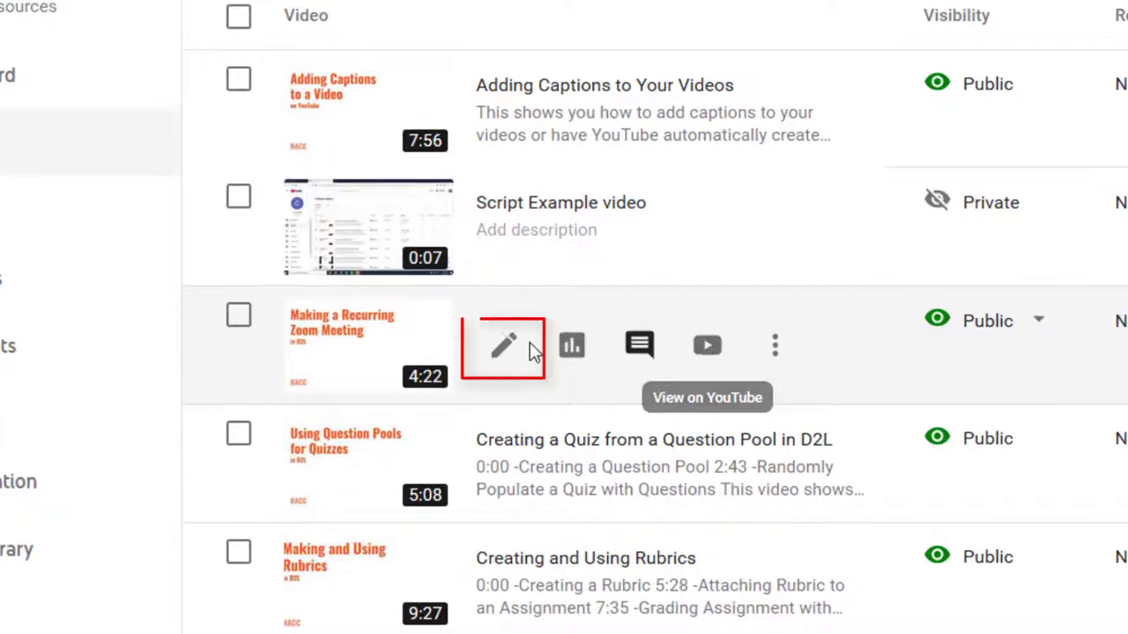
Open 'Making a Recurring Zoom Meeting' details, expand Show More, and reach the captions section.
click(504, 345)
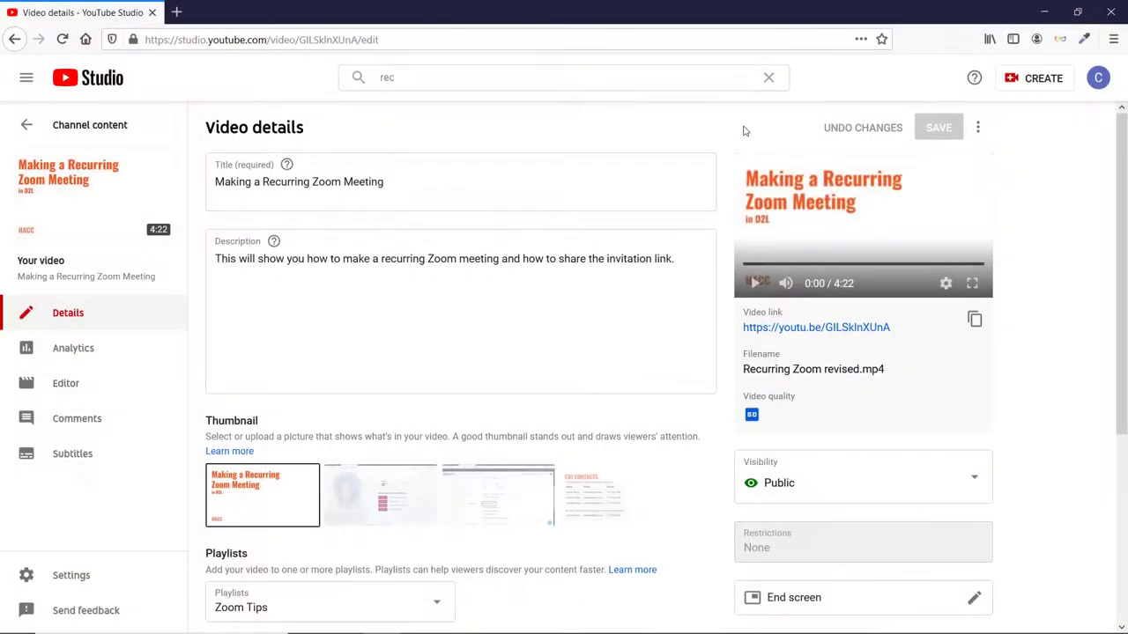
scroll(down, 3)
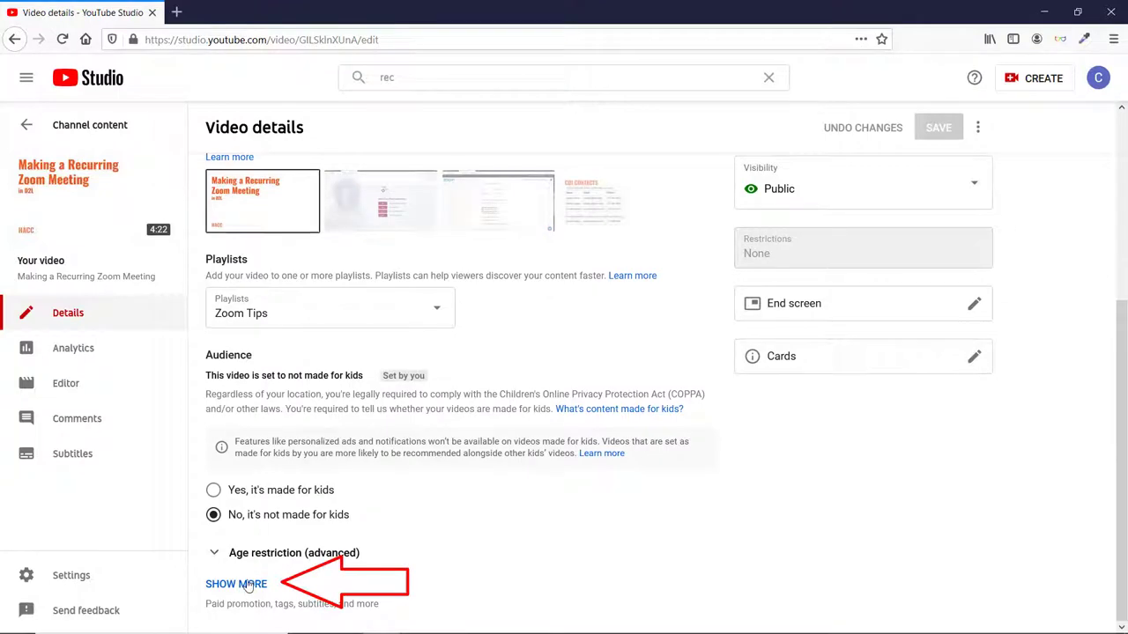
click(233, 584)
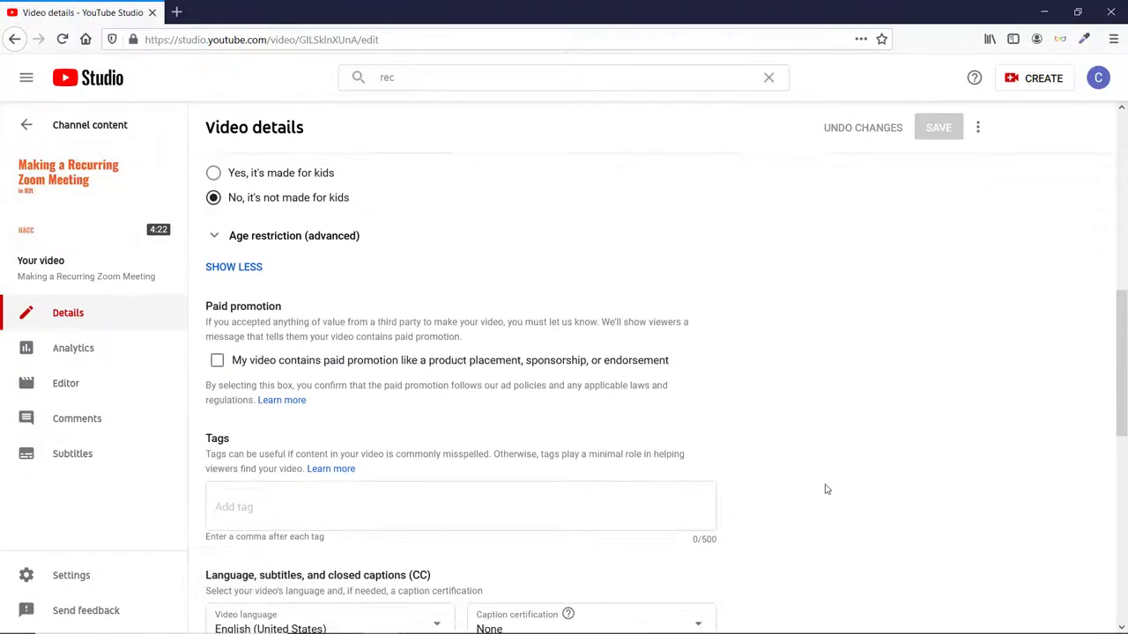
scroll(down, 3)
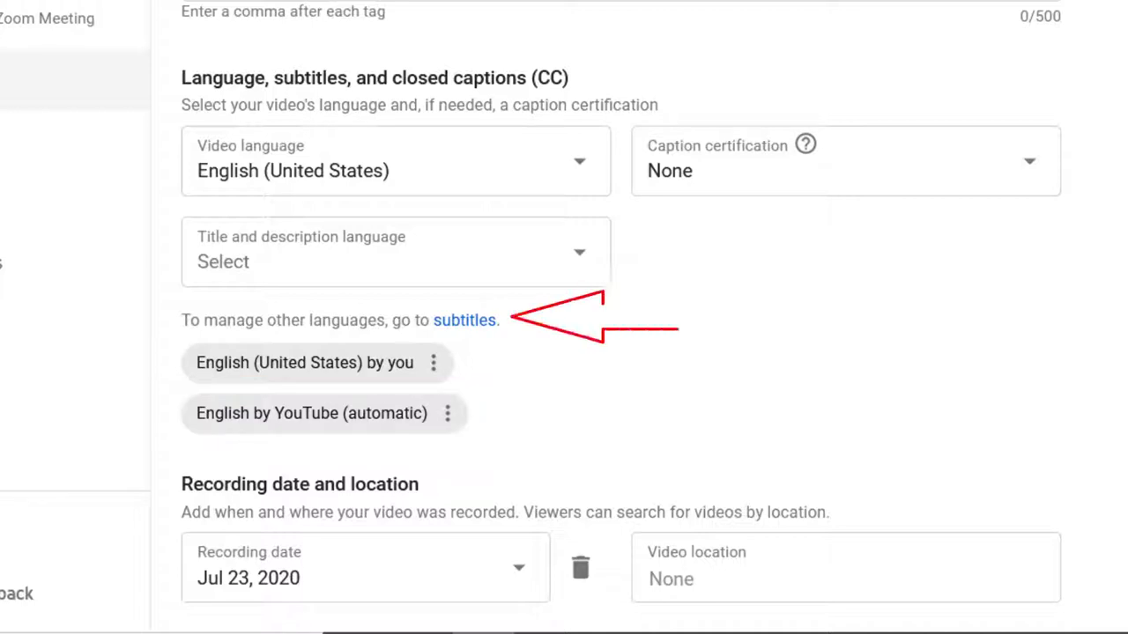
mouse_move(472, 332)
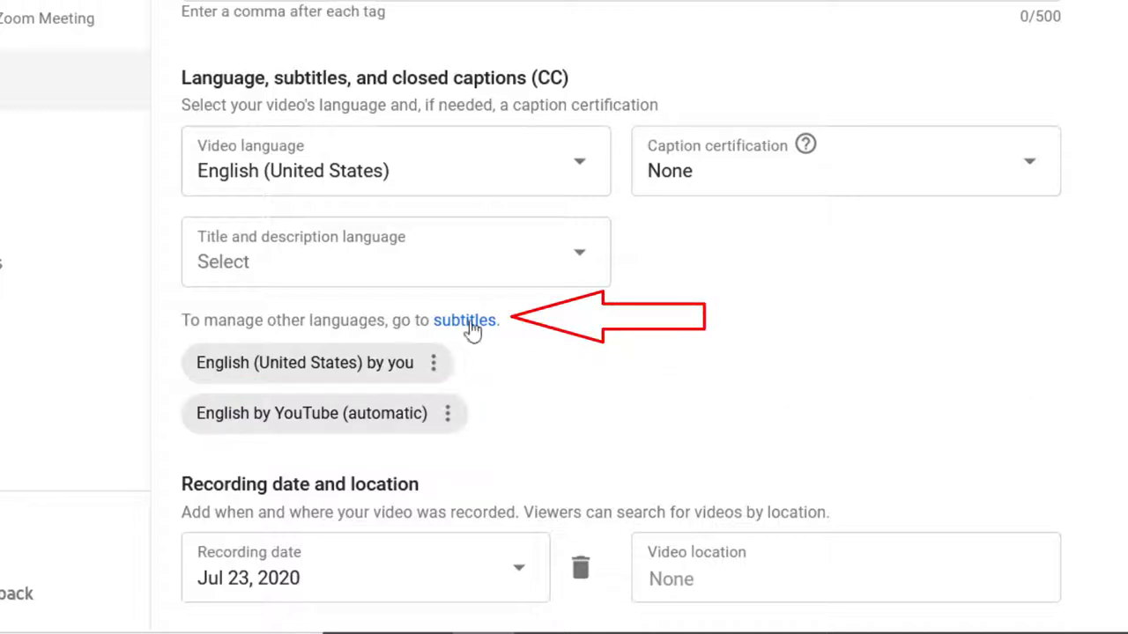
Duplicate and edit the English (Automatic) subtitles from the video's subtitles page.
click(466, 321)
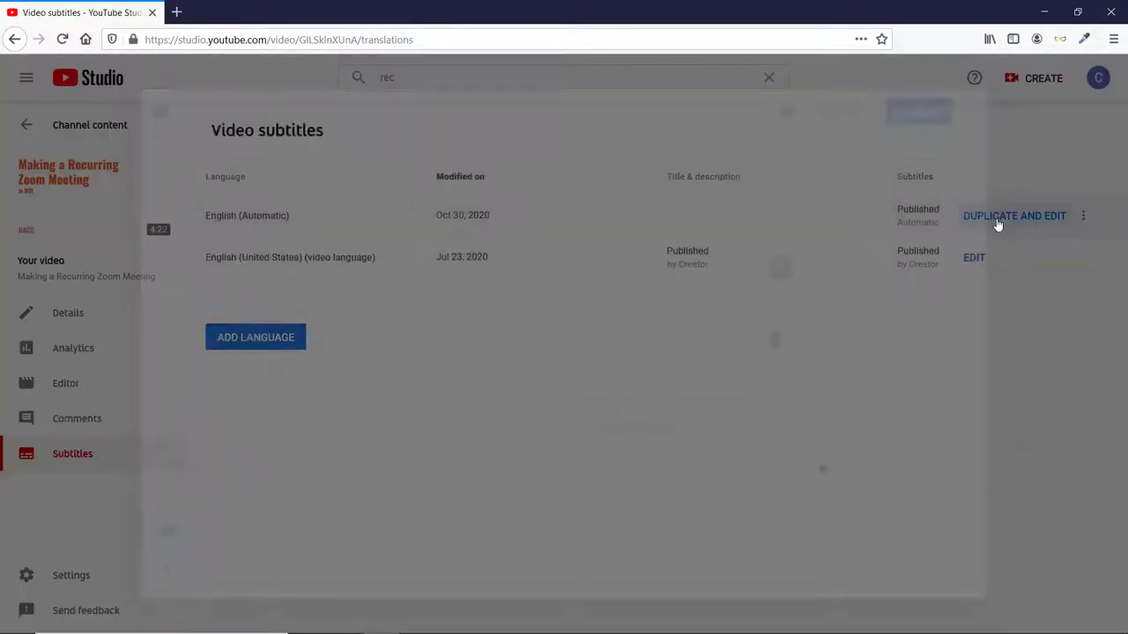
click(1016, 215)
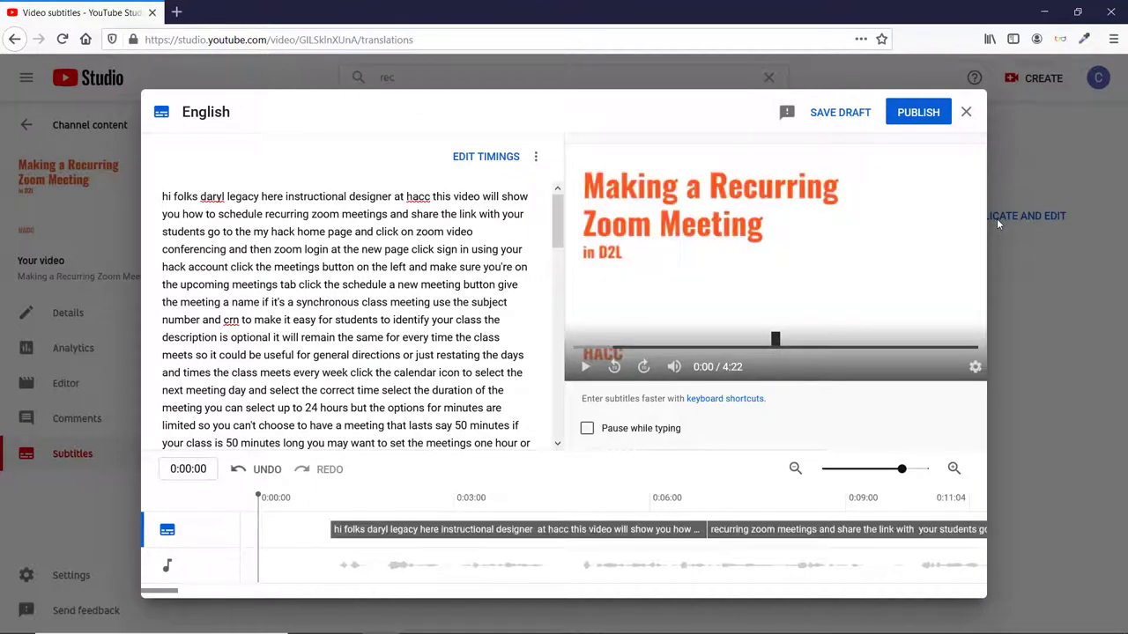
mouse_move(585, 367)
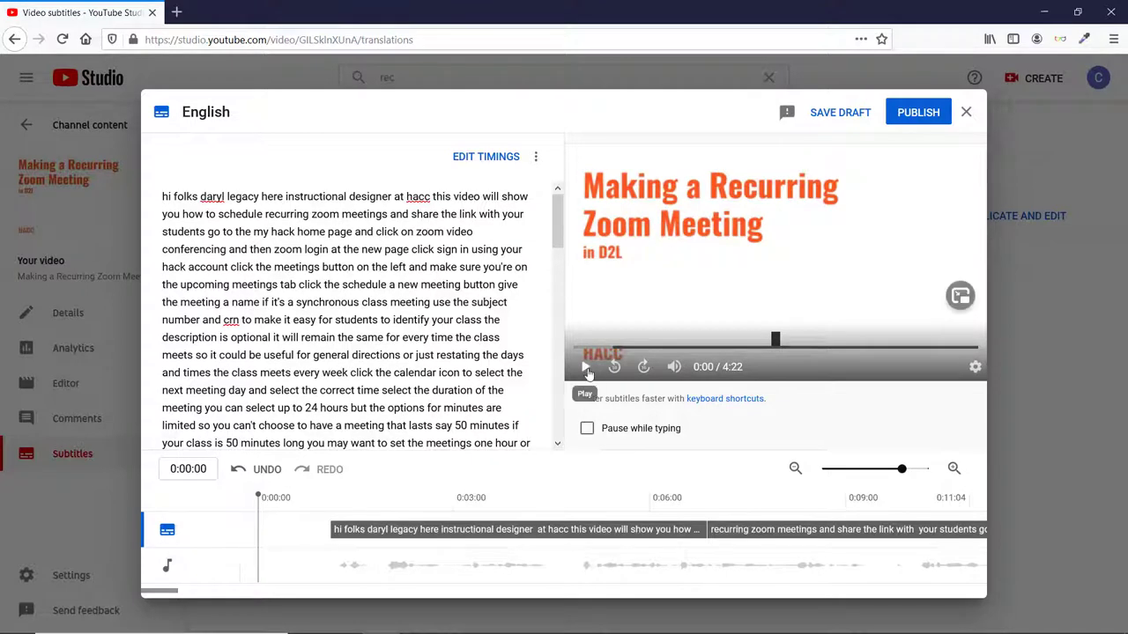
Play the editor's preview and enable 'Pause while typing'.
click(586, 366)
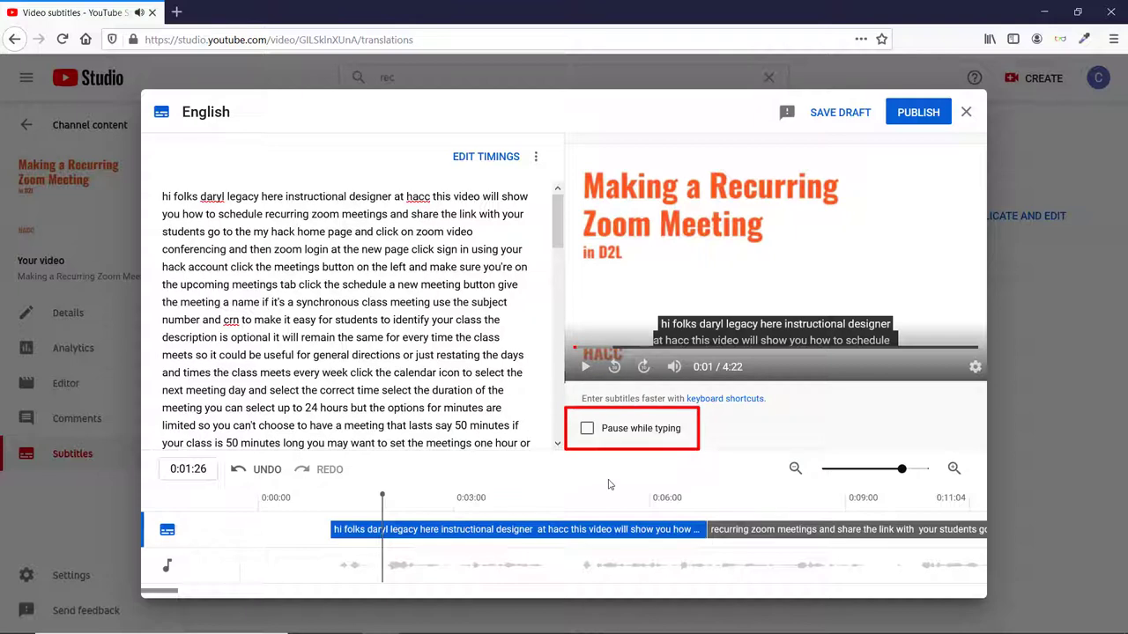
click(587, 428)
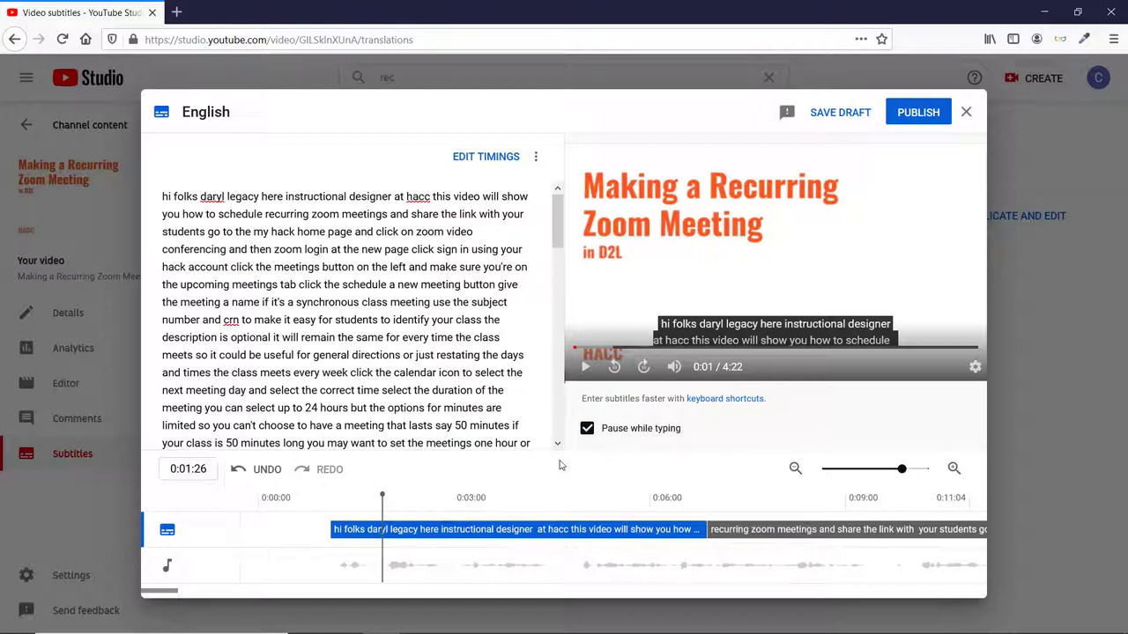
mouse_move(223, 182)
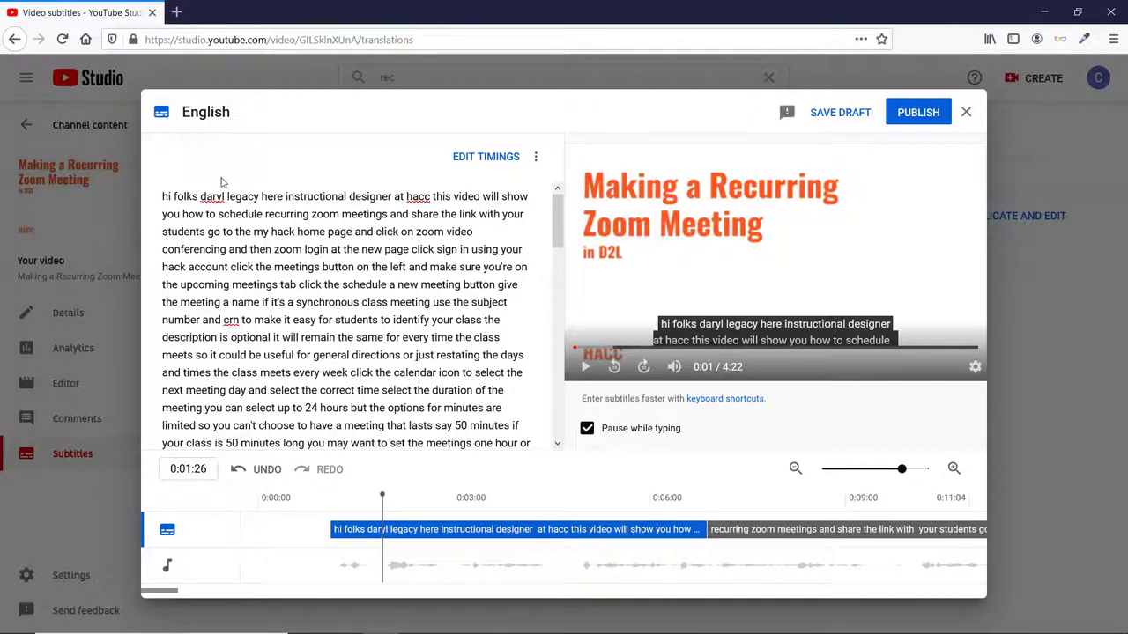
Correct the presenter's name in the opening caption line to 'Darrell Lagace'.
double_click(212, 196)
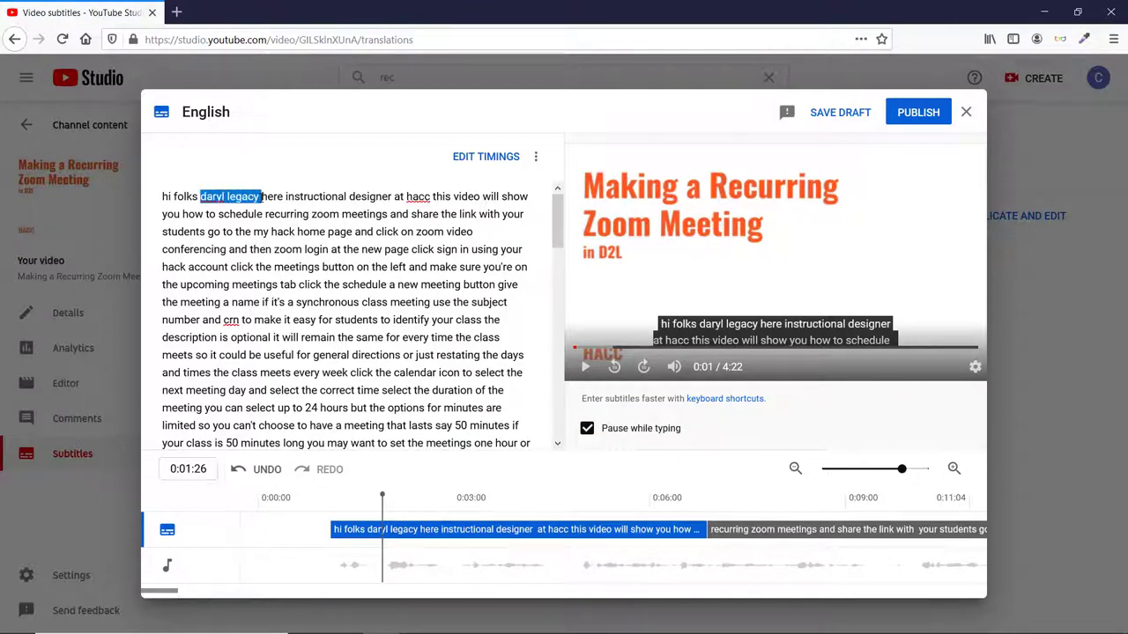
text(Dar)
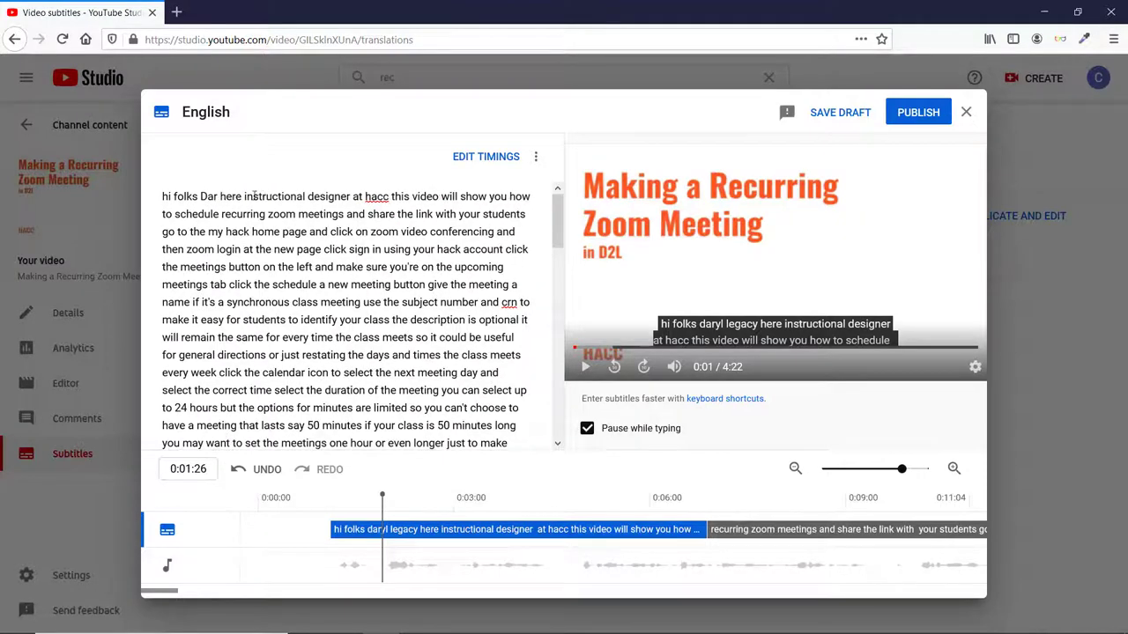
text(Darrell Lagace)
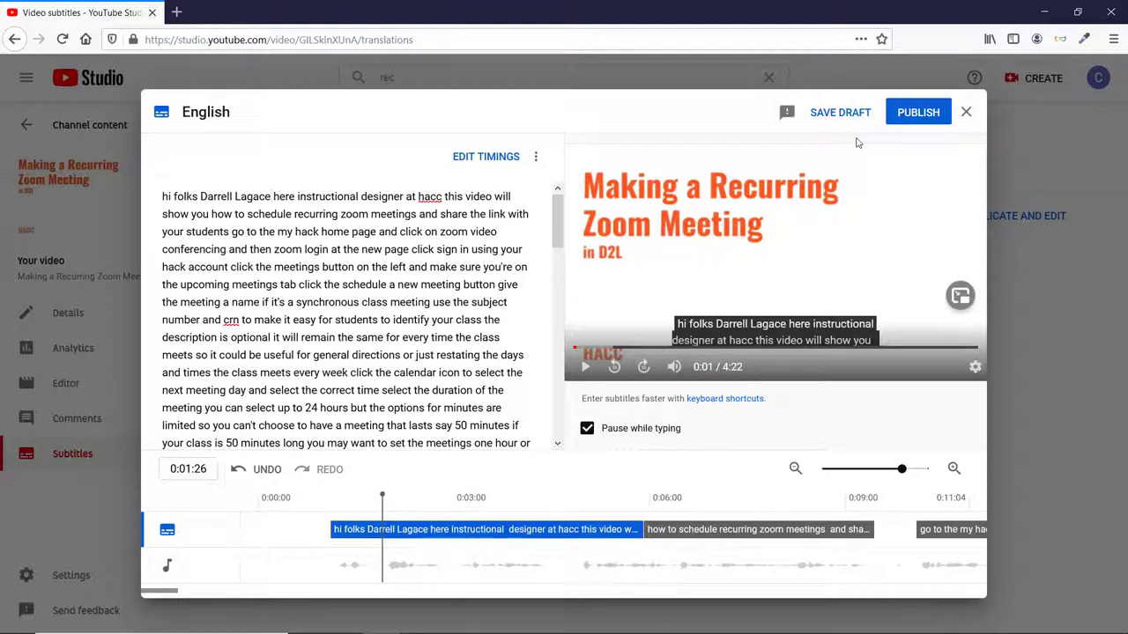
Publish the edited English captions and open the English (Automatic) track's actions menu.
click(918, 112)
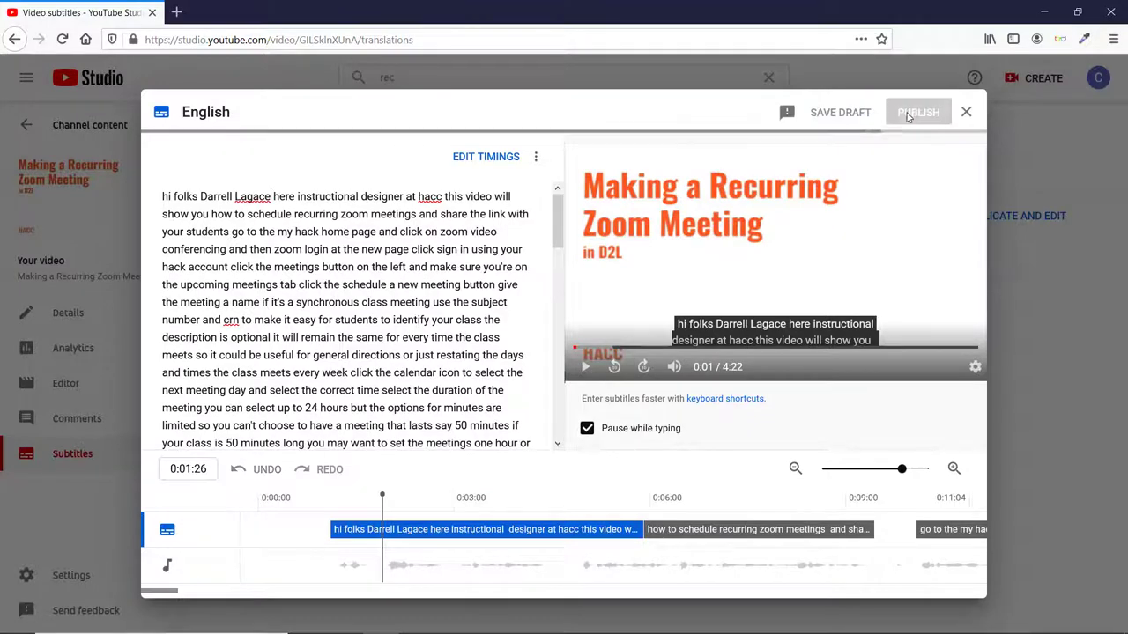
click(917, 112)
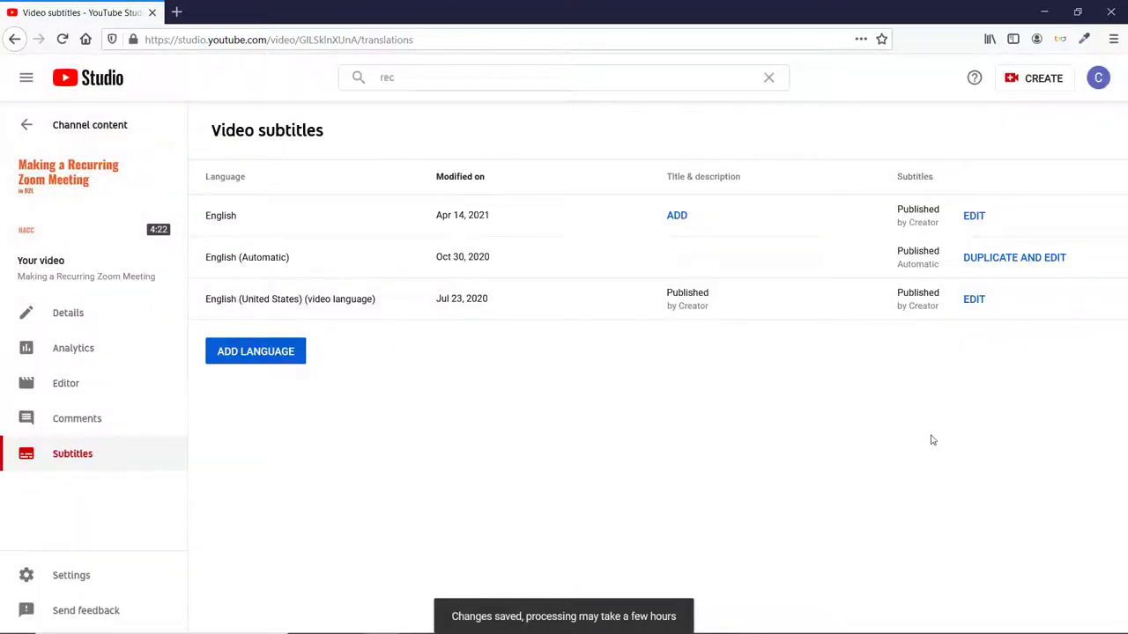
mouse_move(945, 459)
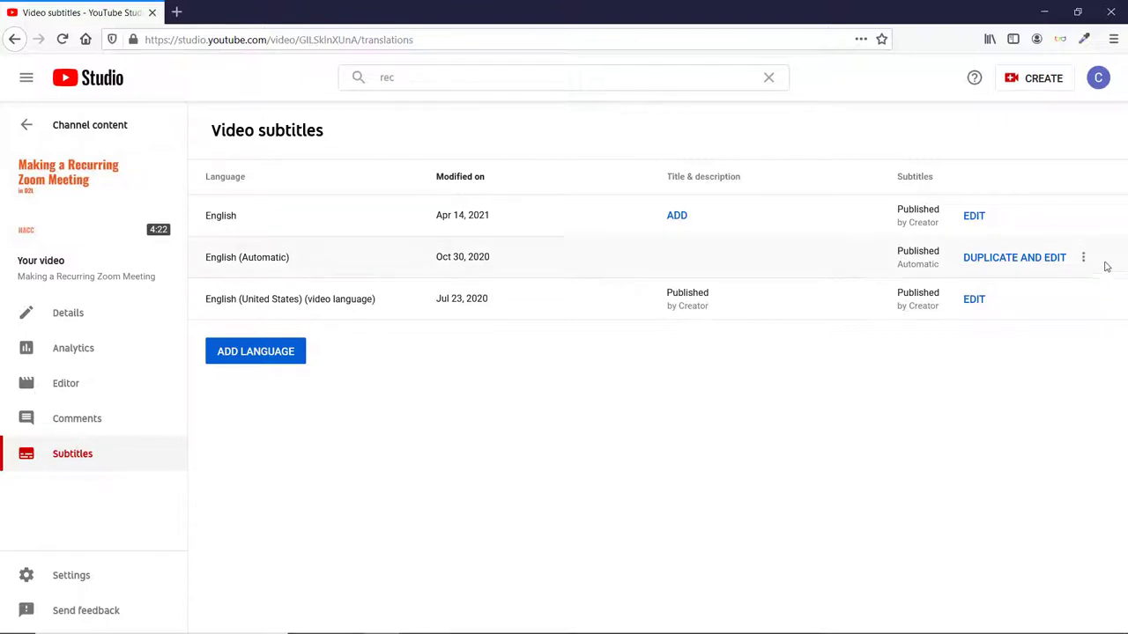
click(1082, 257)
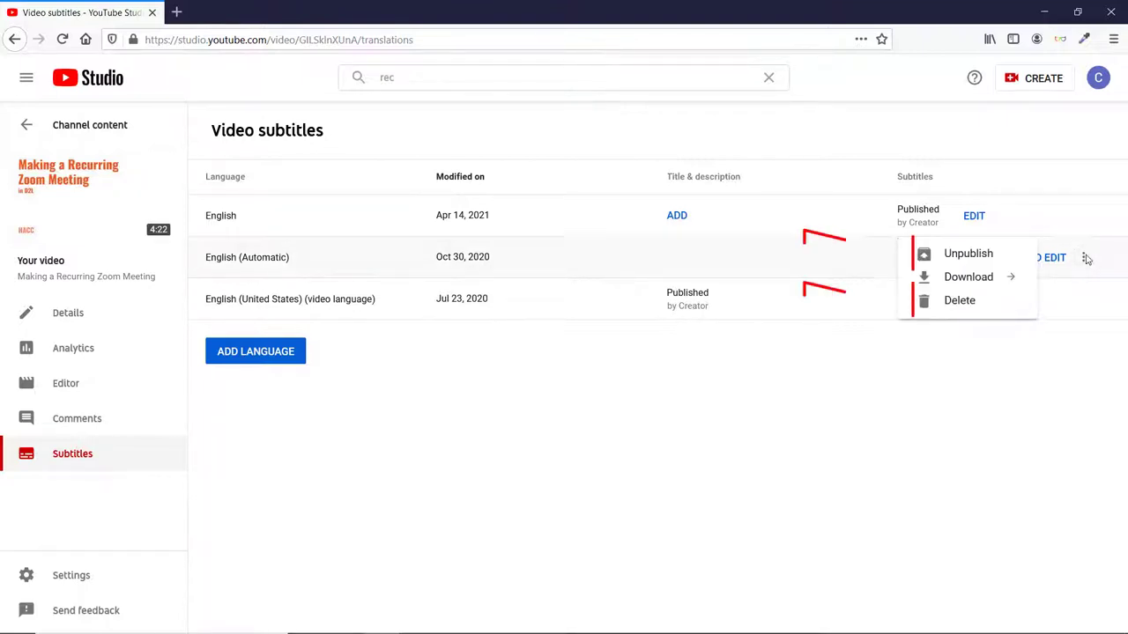